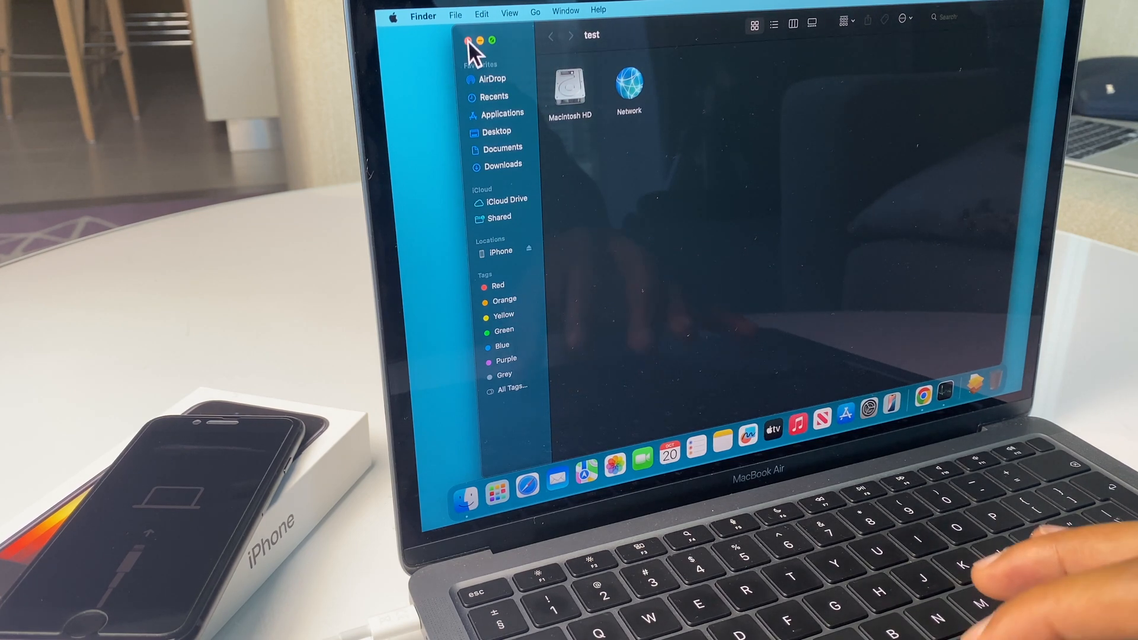
# Open the recovery-mode iPhone's Finder page, dismiss the problem prompt, and choose Restore iPhone
pyautogui.click(536, 10)
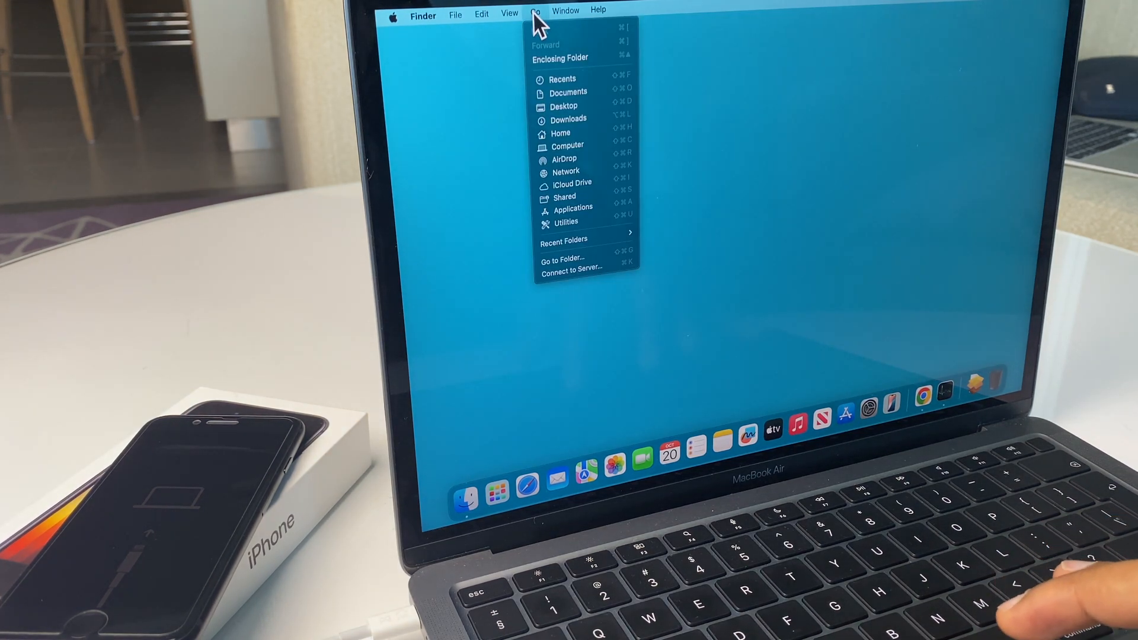
pyautogui.moveTo(560, 133)
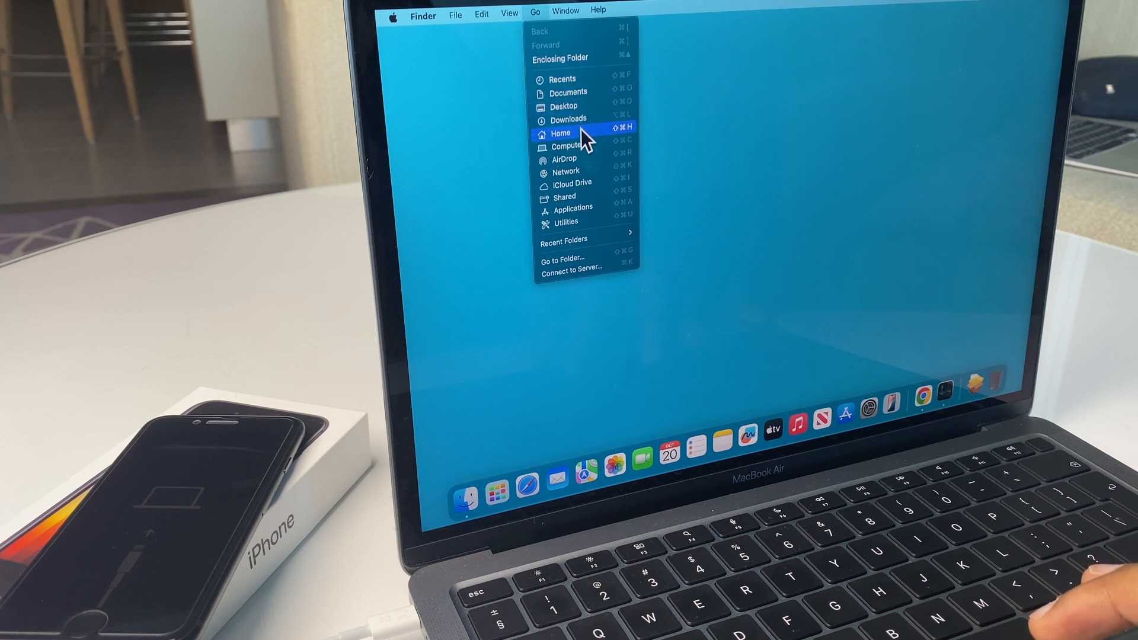
pyautogui.click(568, 145)
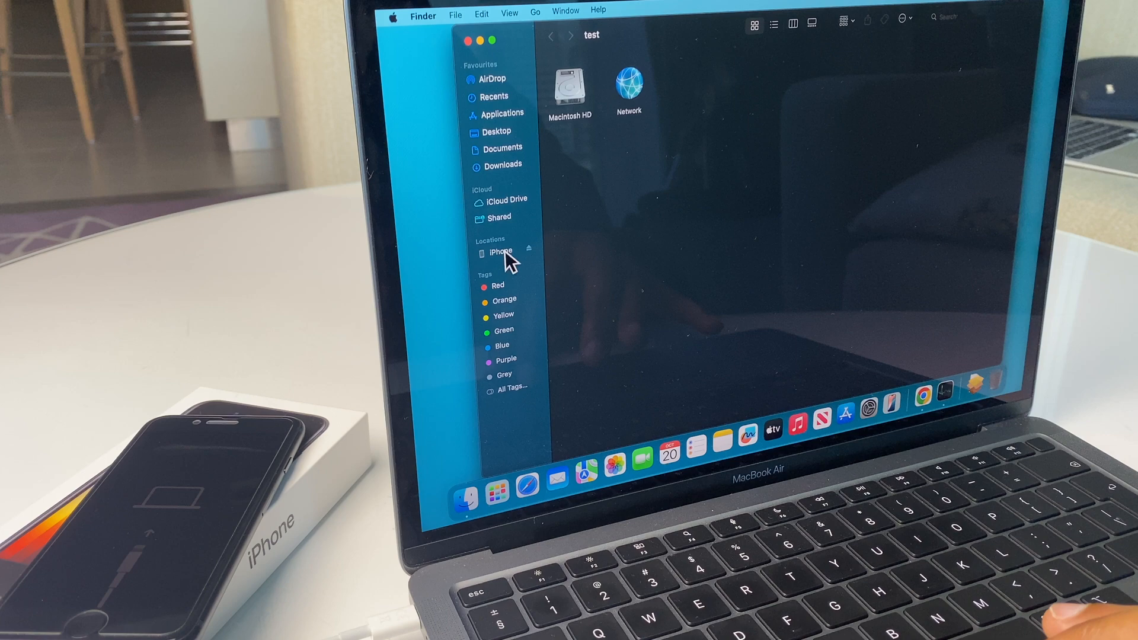
pyautogui.click(499, 252)
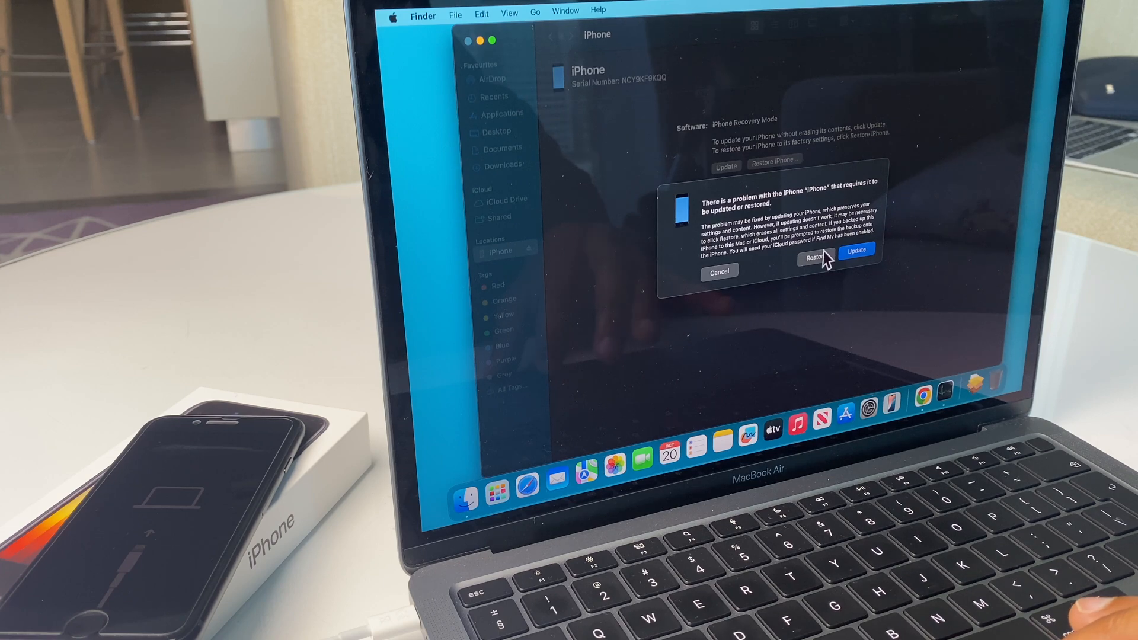
pyautogui.click(718, 271)
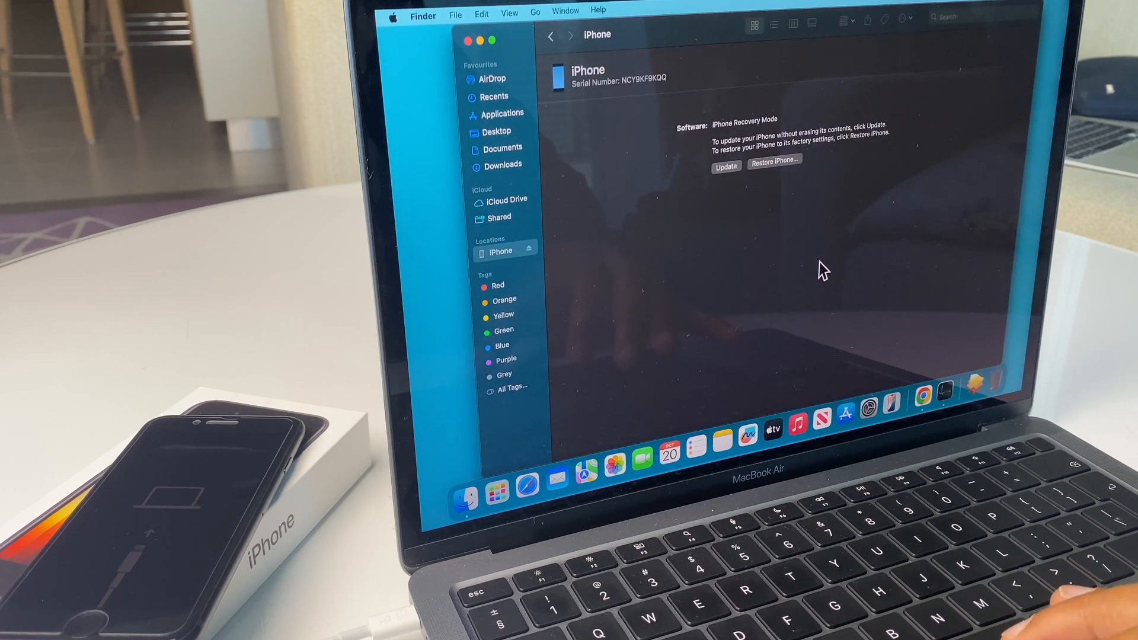
pyautogui.click(773, 161)
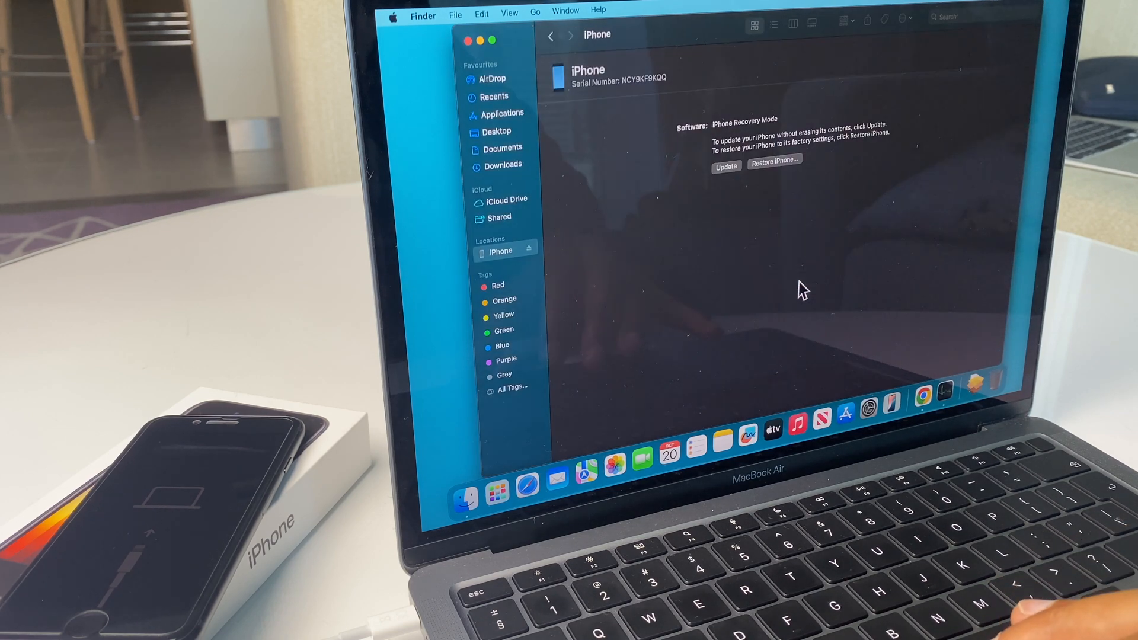
# Confirm Restore and Update, continue past the release notes, and agree to the licence
pyautogui.click(726, 167)
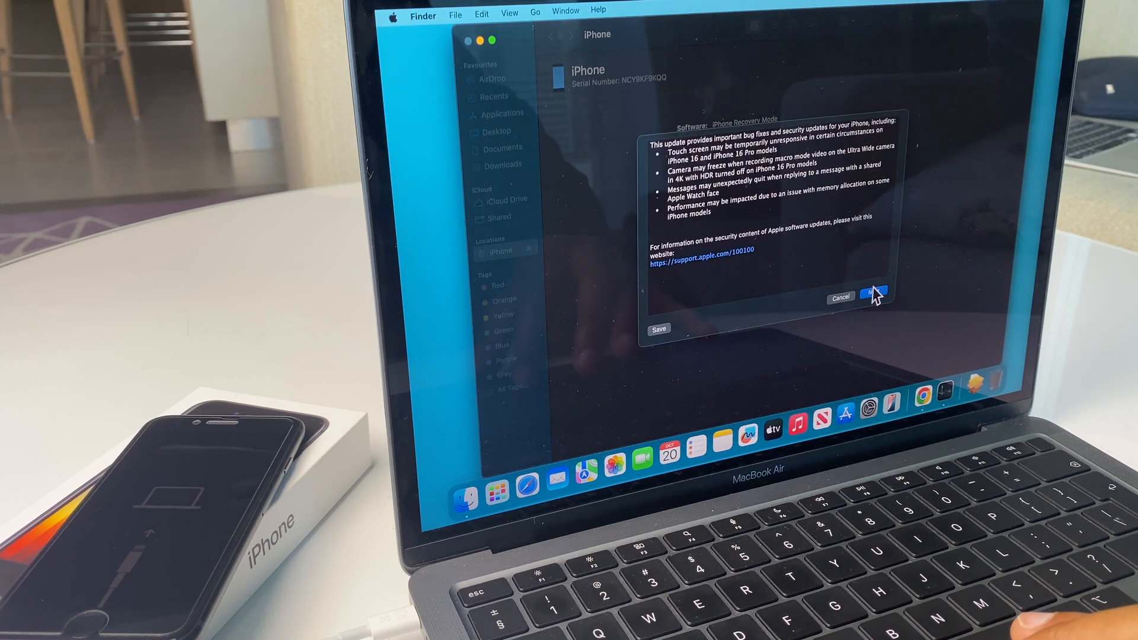
pyautogui.click(875, 297)
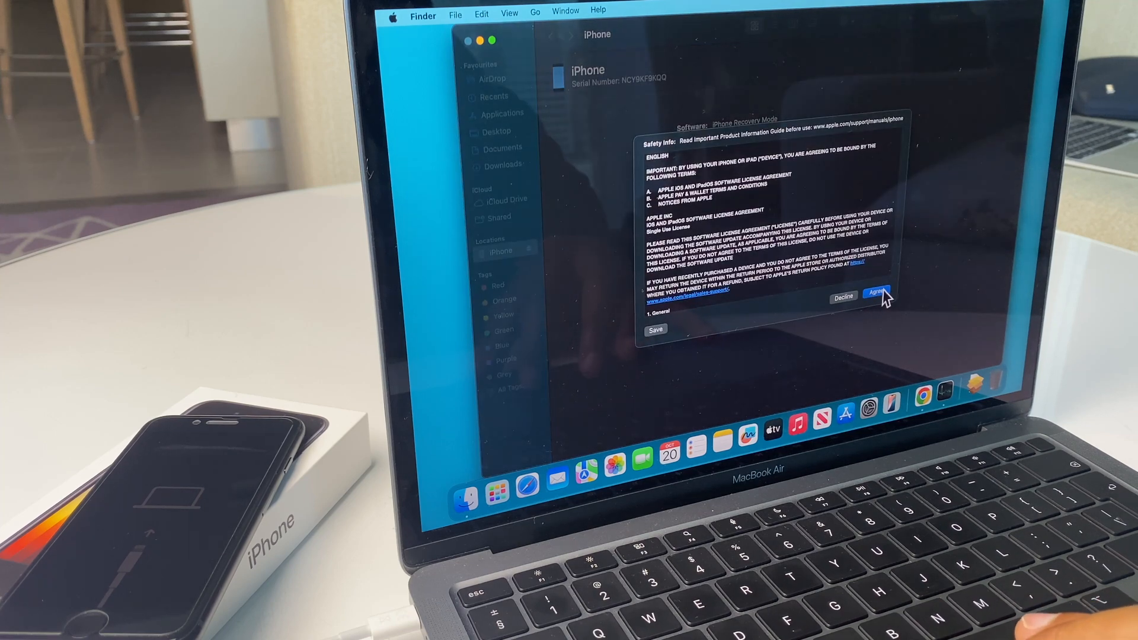
pyautogui.click(879, 292)
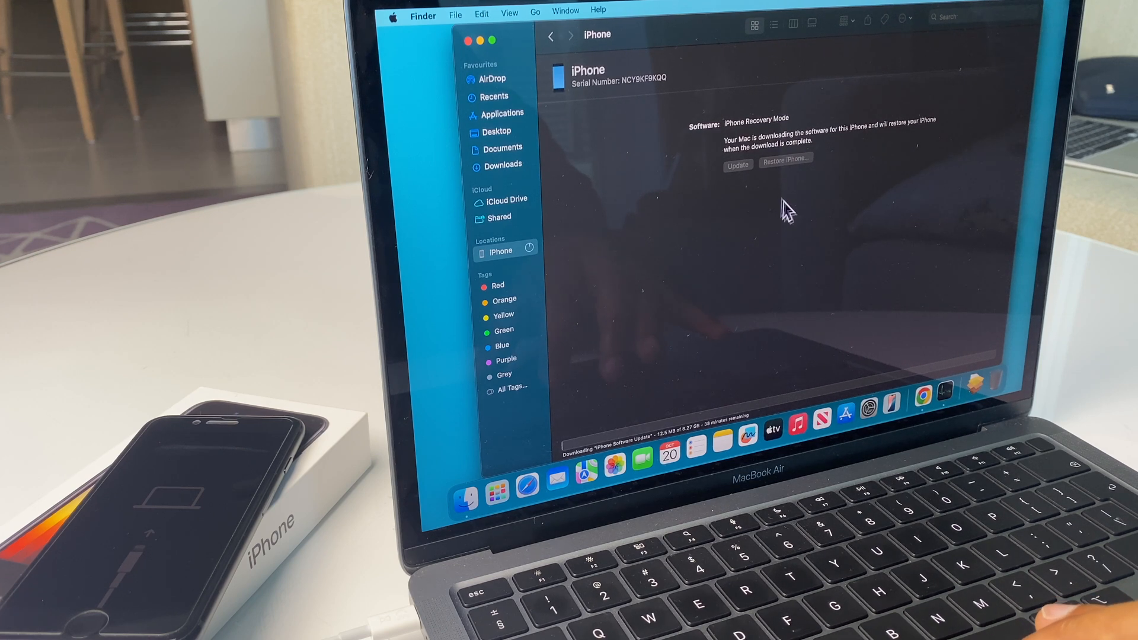
pyautogui.moveTo(840, 161)
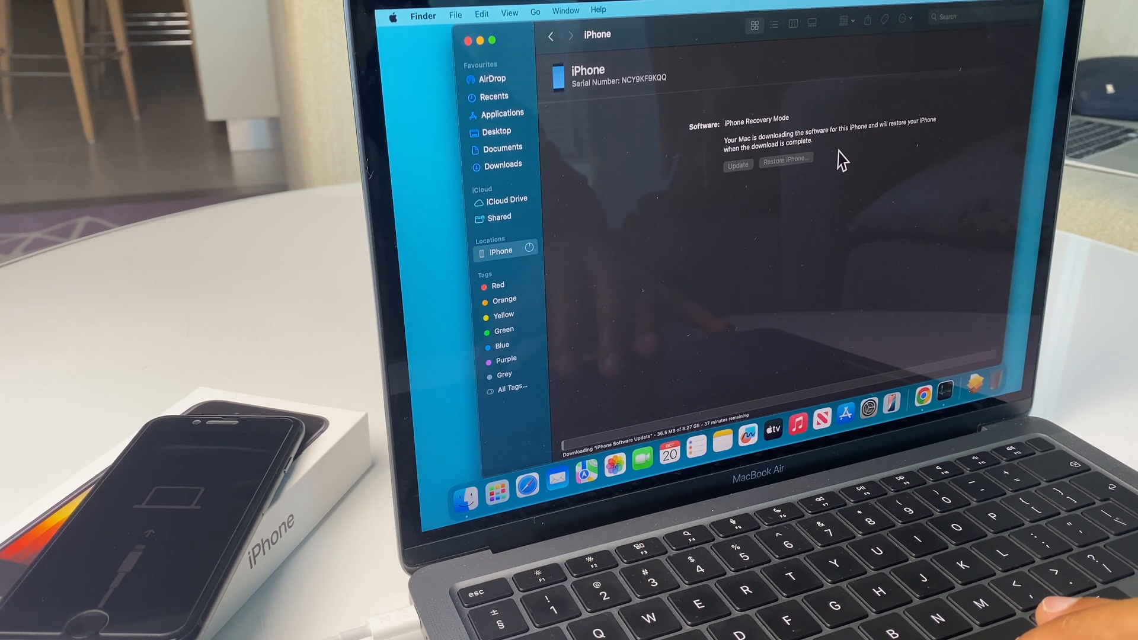
# Wait for the iPhone software download, then right-click the iPhone in the sidebar
pyautogui.rightClick(500, 252)
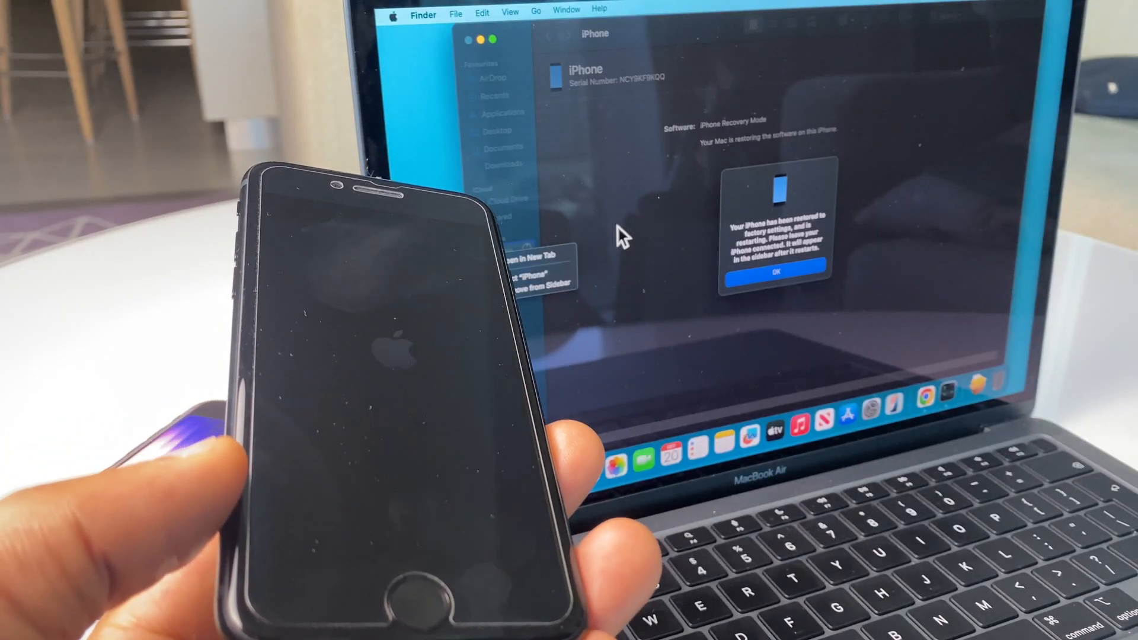
# Dismiss the 'Your iPhone has been restored to factory settings' alert with OK
pyautogui.click(775, 271)
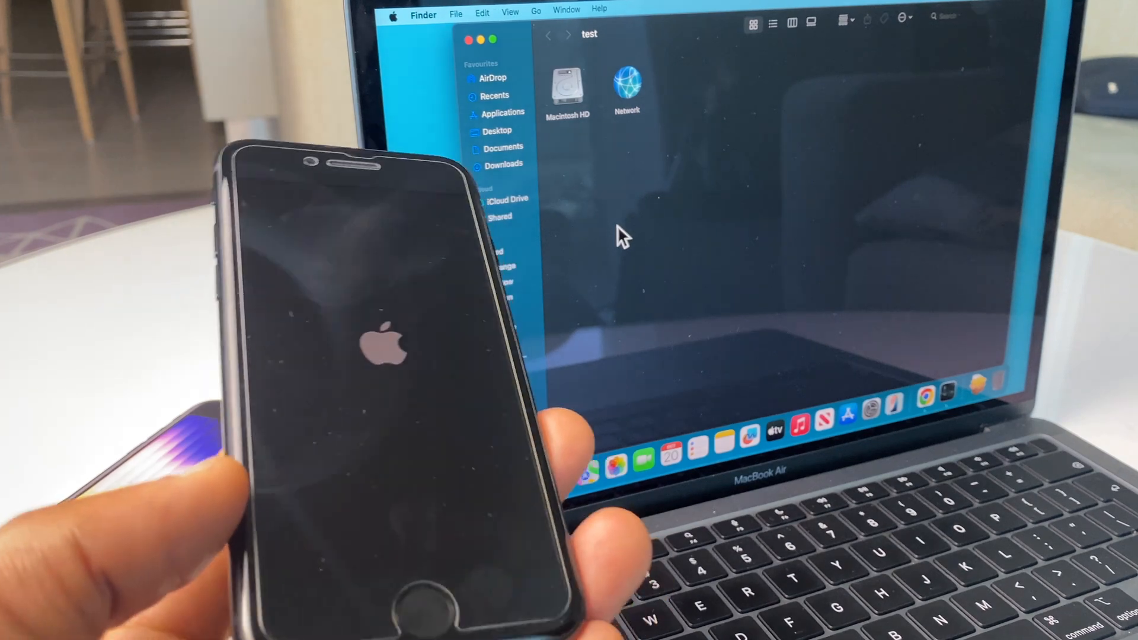